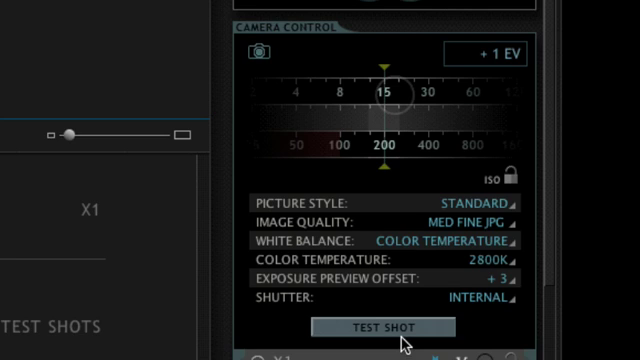
- Capture two test shots with the current camera settings (ISO 200, Med Fine JPG)
{"action": "left_click", "coordinate": [460, 216]}
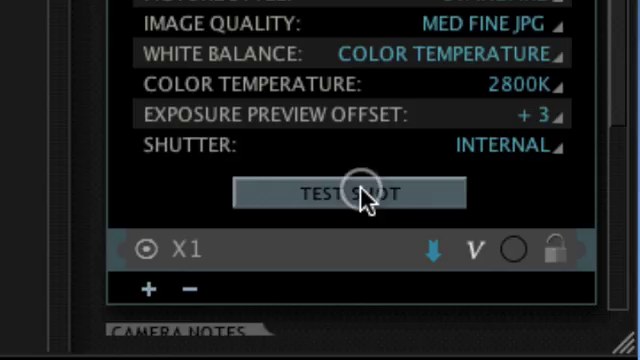
{"action": "left_click", "coordinate": [344, 194]}
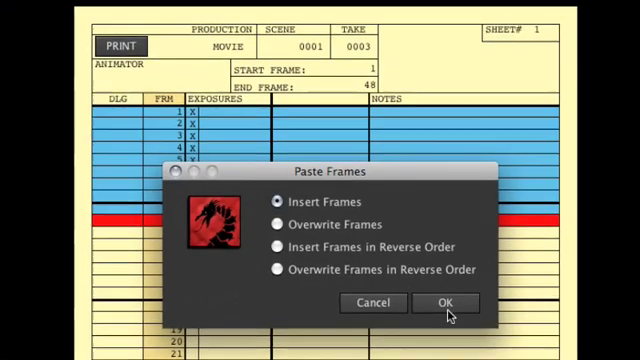
- Insert the copied frames into the X-Sheet using Insert Frames mode
{"action": "left_click", "coordinate": [444, 304]}
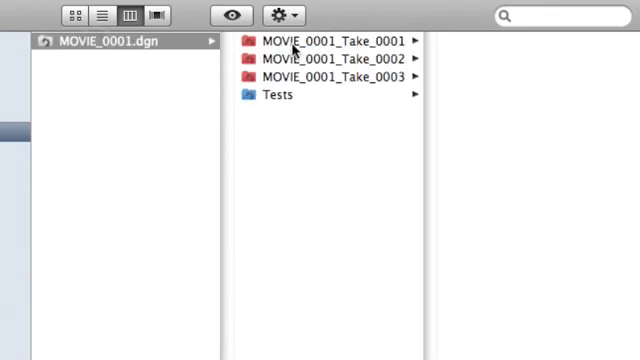
- Browse the MOVIE_0001.dgn project to the MOVIE_0001_Take_0003 folder
{"action": "left_click", "coordinate": [324, 76]}
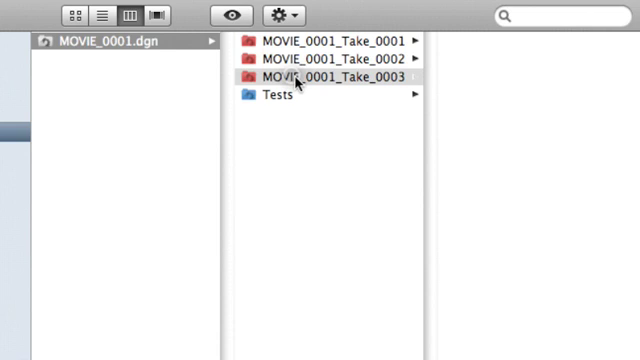